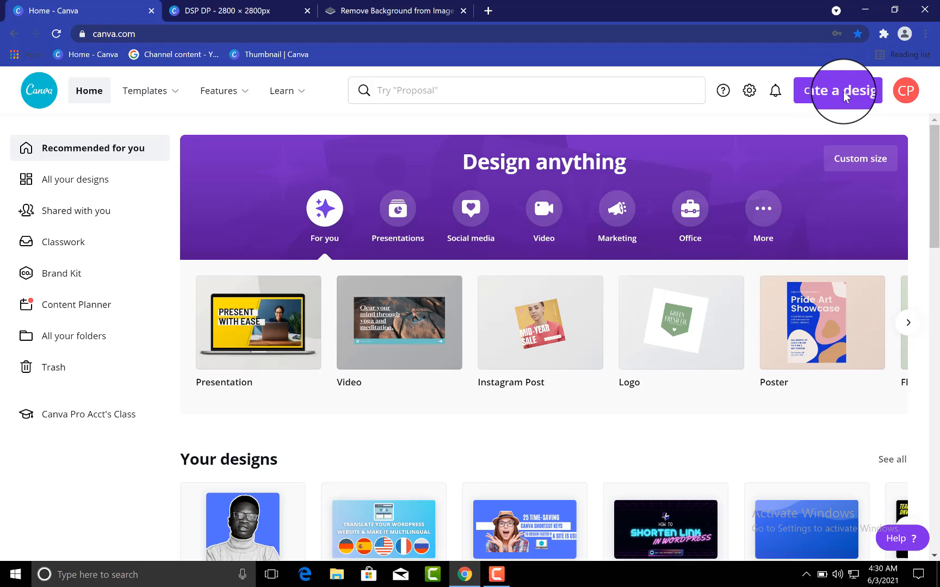
From Create a design, choose Custom size for a new design.
click(837, 90)
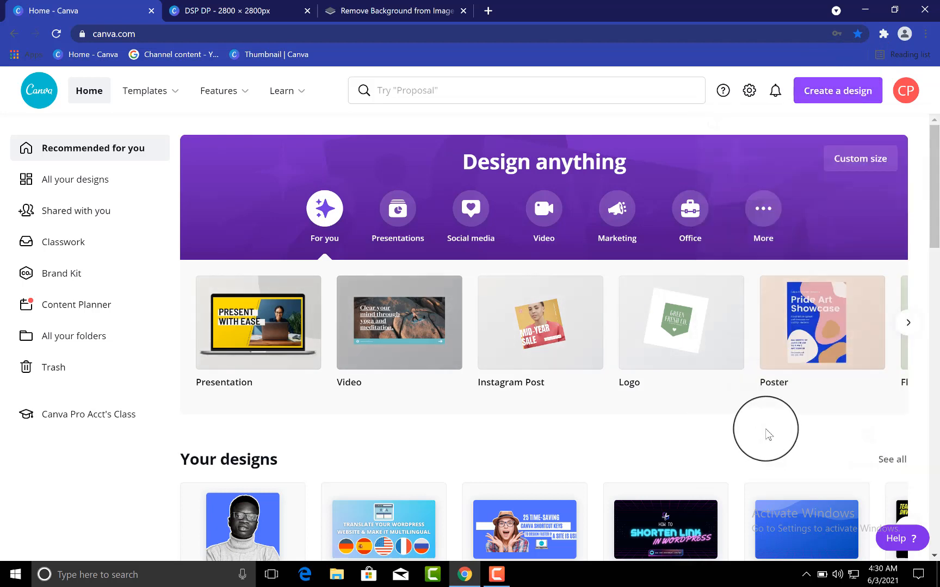
mouse_move(837, 90)
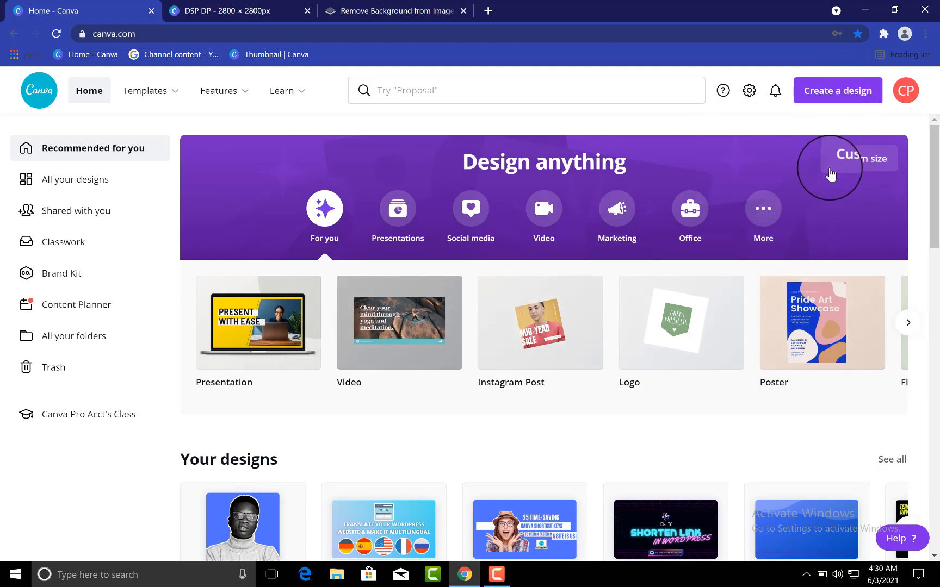
click(838, 90)
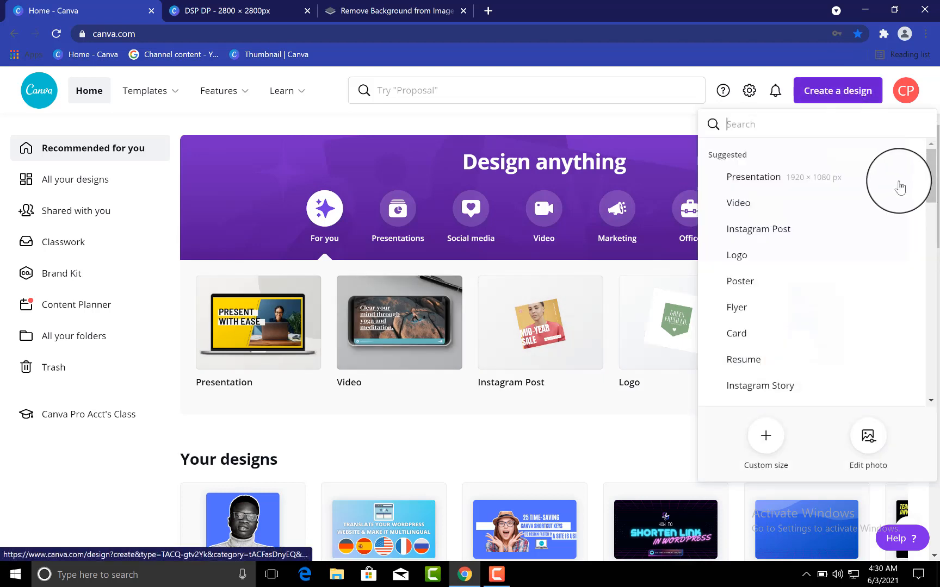
click(765, 444)
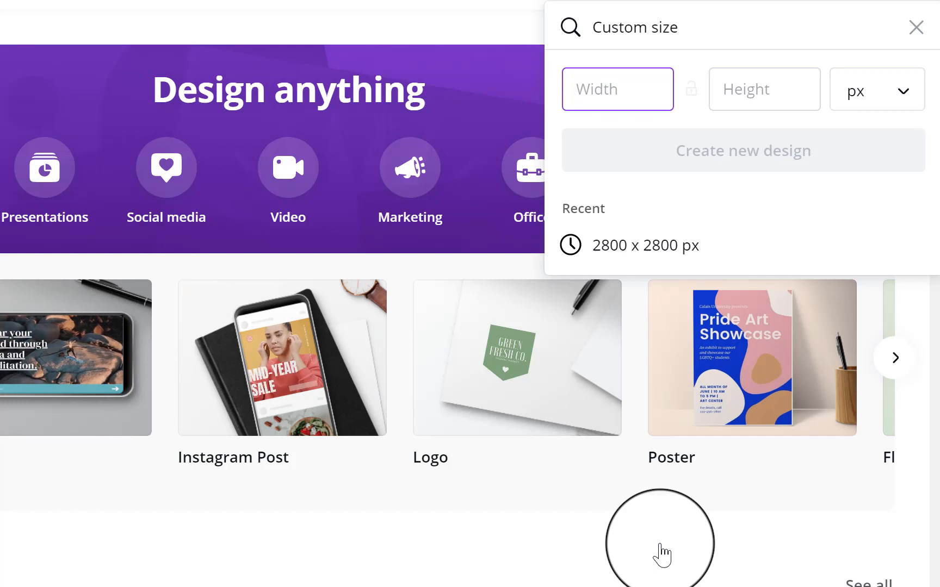
Enter 2800 px as the custom width and height for the new design.
click(617, 88)
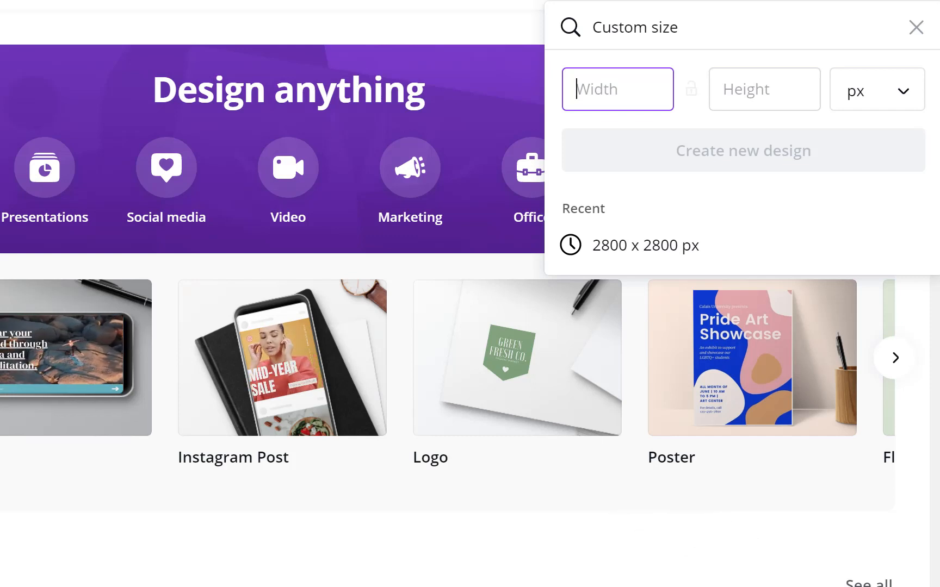
text(2800)
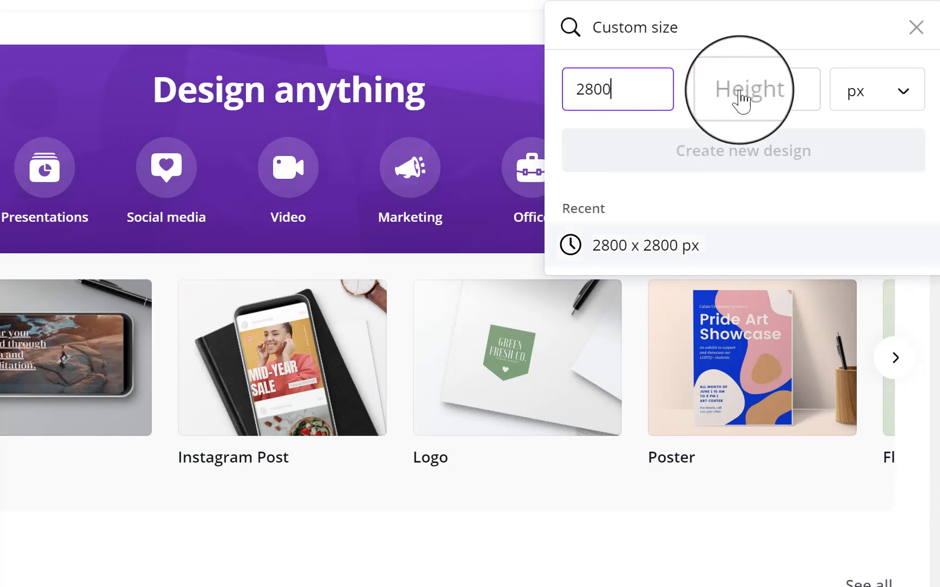
click(746, 89)
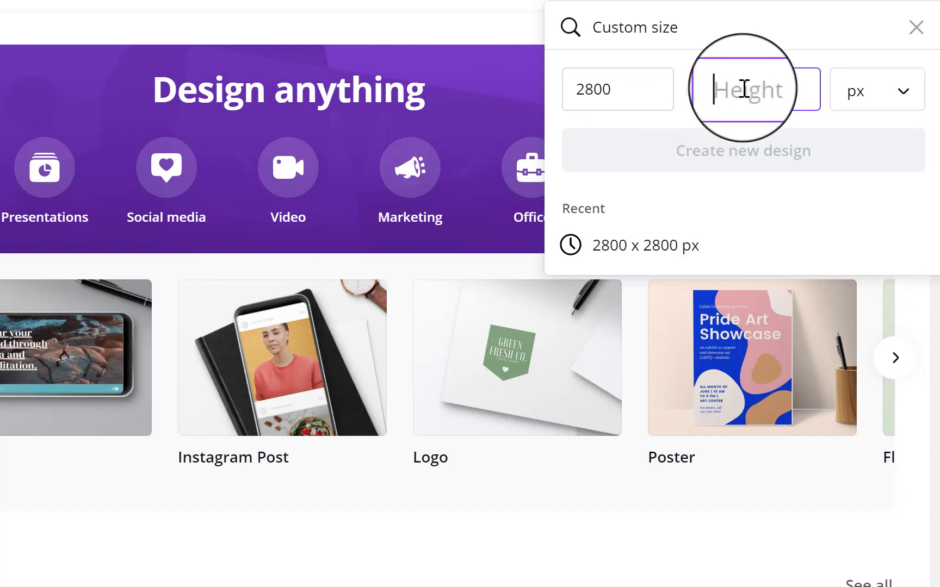
text(2800)
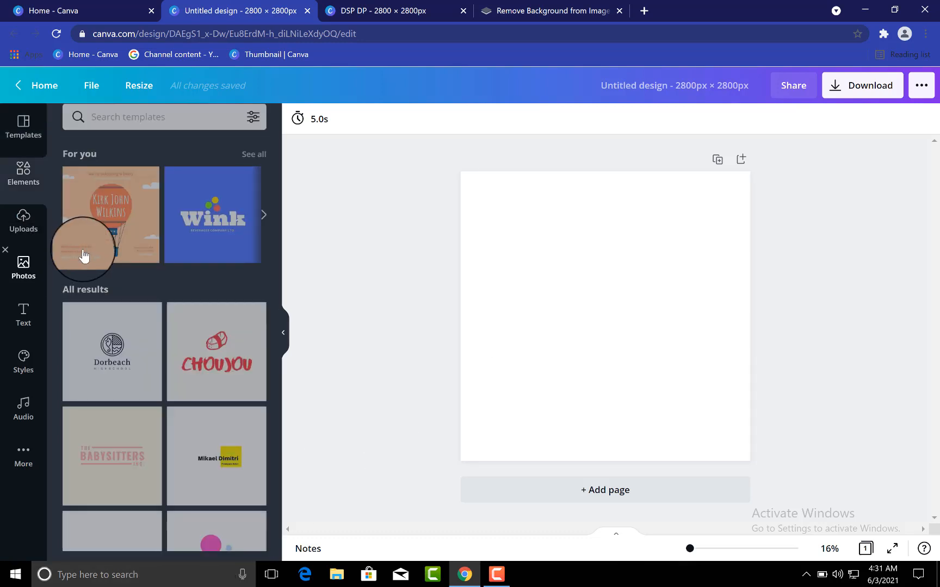
Add the uploaded white-turtleneck portrait from Uploads onto the page.
click(23, 269)
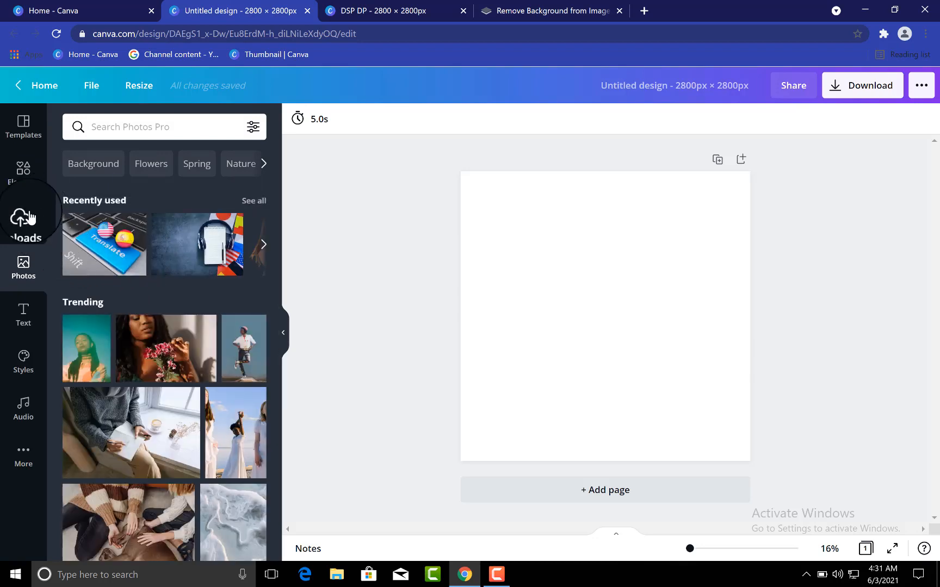
click(23, 219)
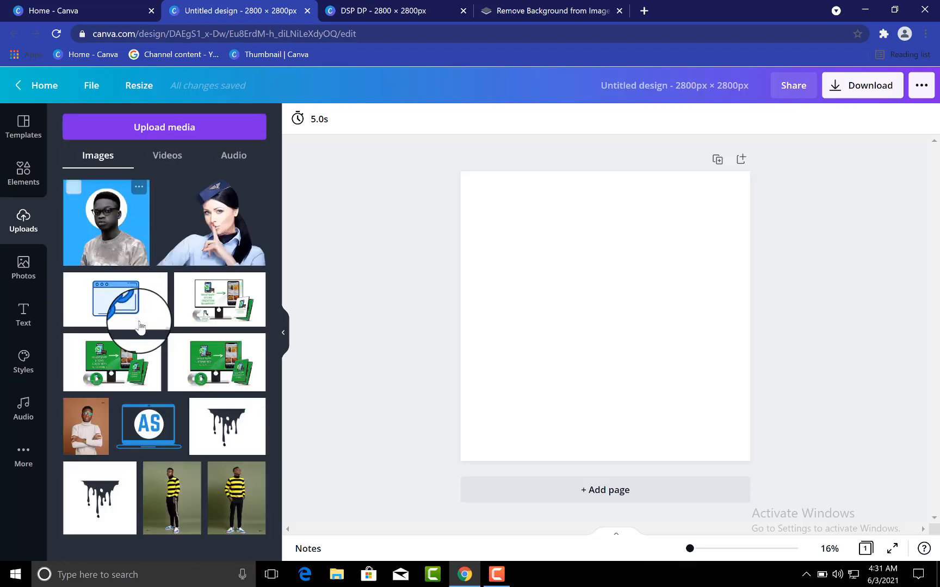
mouse_move(117, 245)
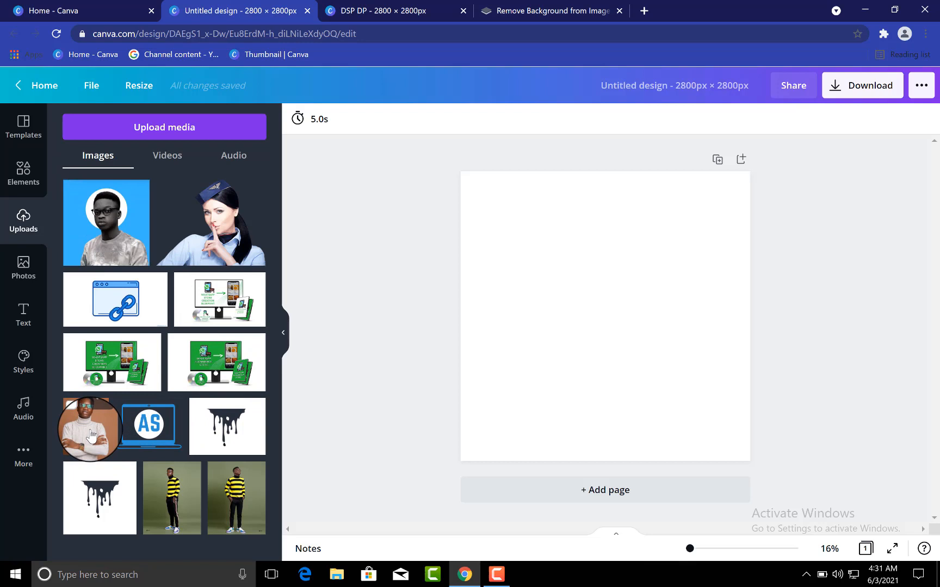
click(604, 315)
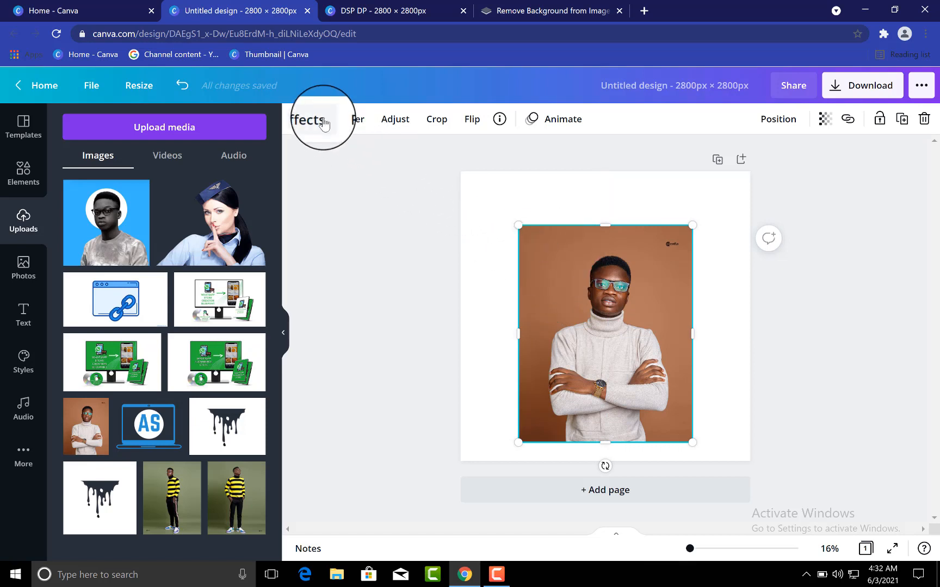
Run the Background Remover effect on the turtleneck portrait.
click(312, 119)
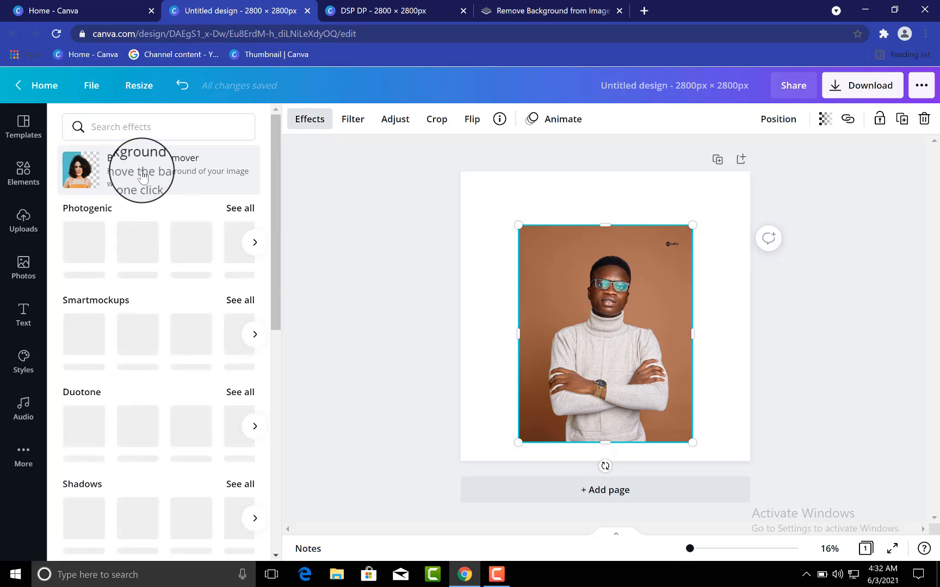
click(141, 171)
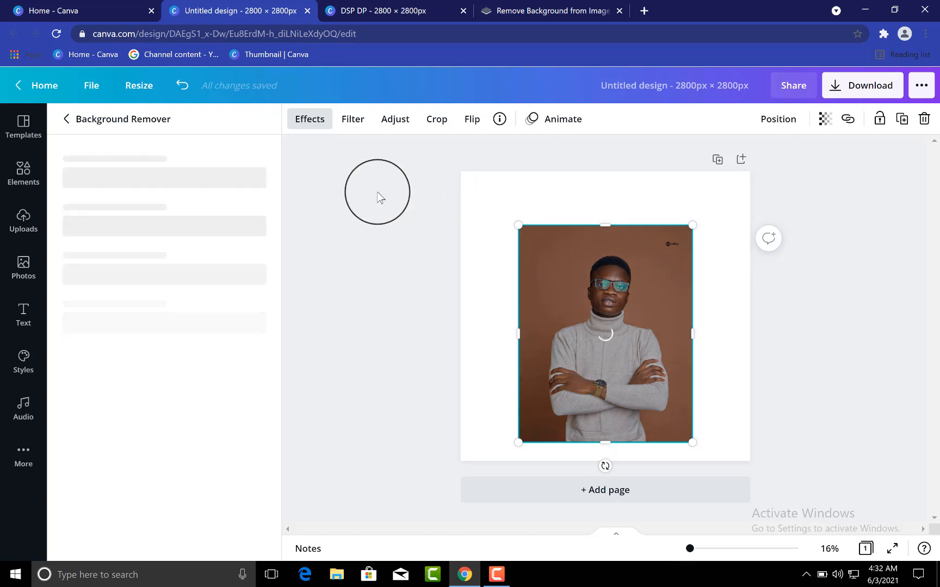
mouse_move(533, 11)
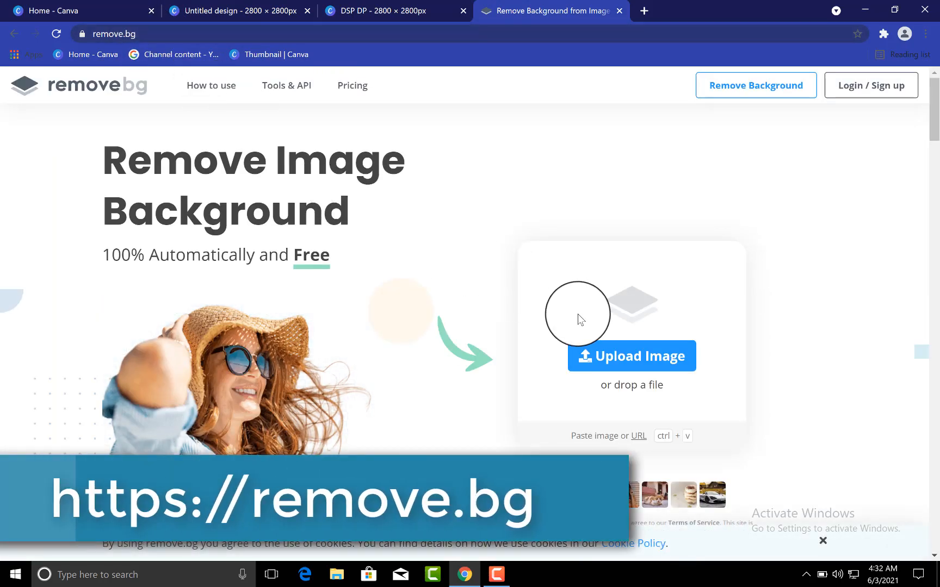
Go to remove.bg's image upload page.
click(631, 356)
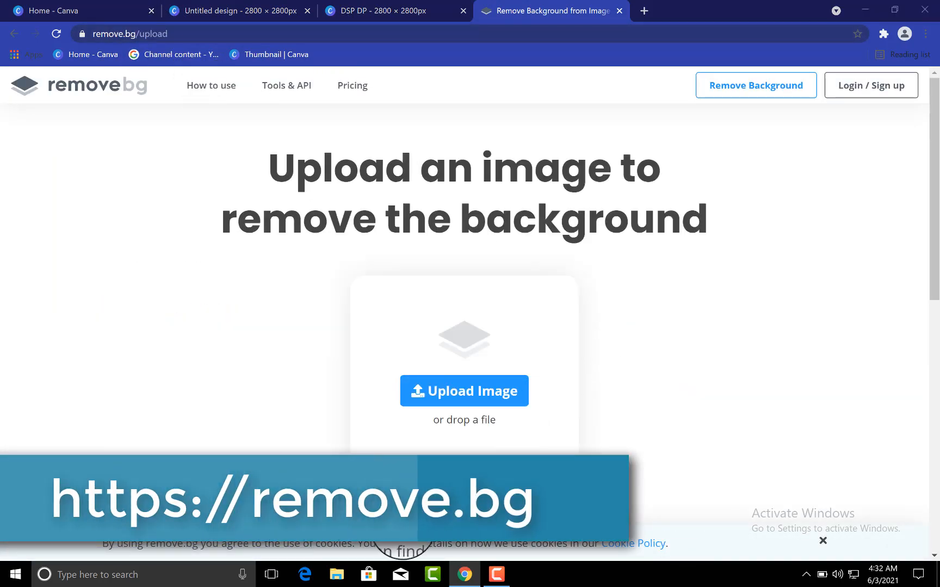
click(463, 390)
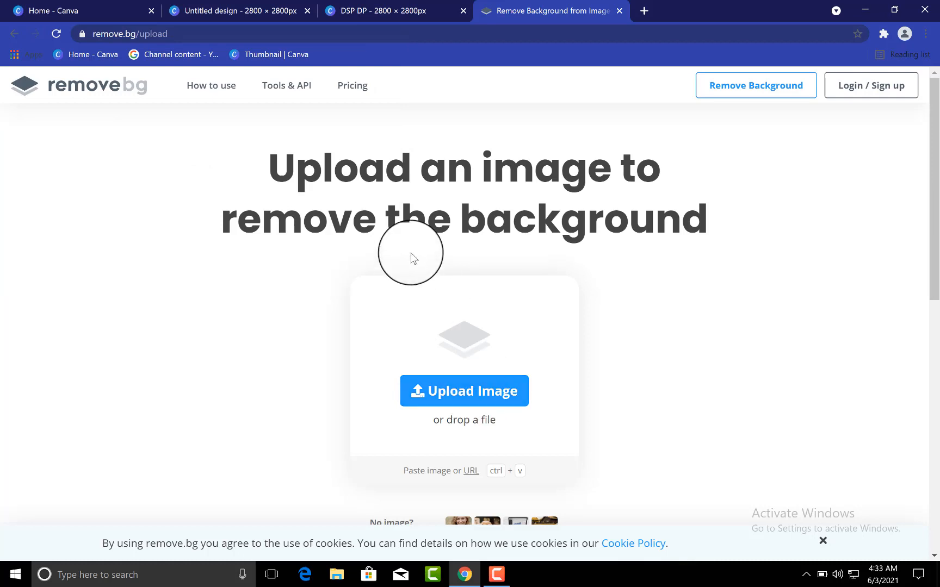
Return to the Canva design and apply the portrait's background removal.
click(389, 11)
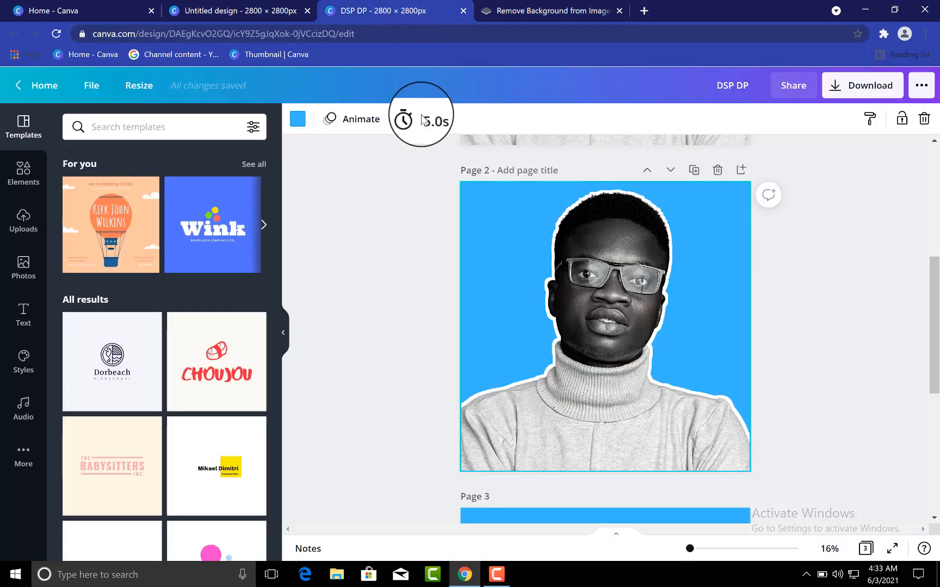
click(236, 11)
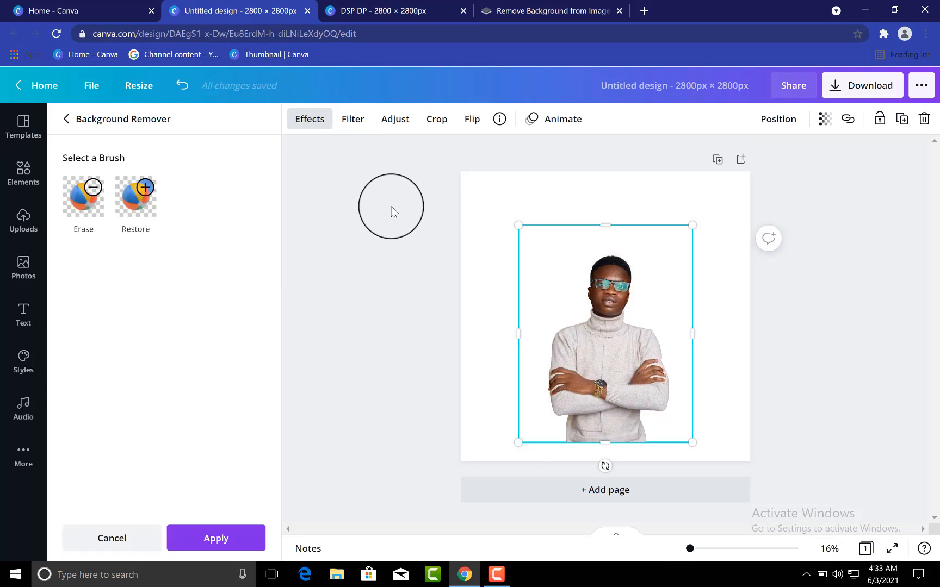
mouse_move(504, 221)
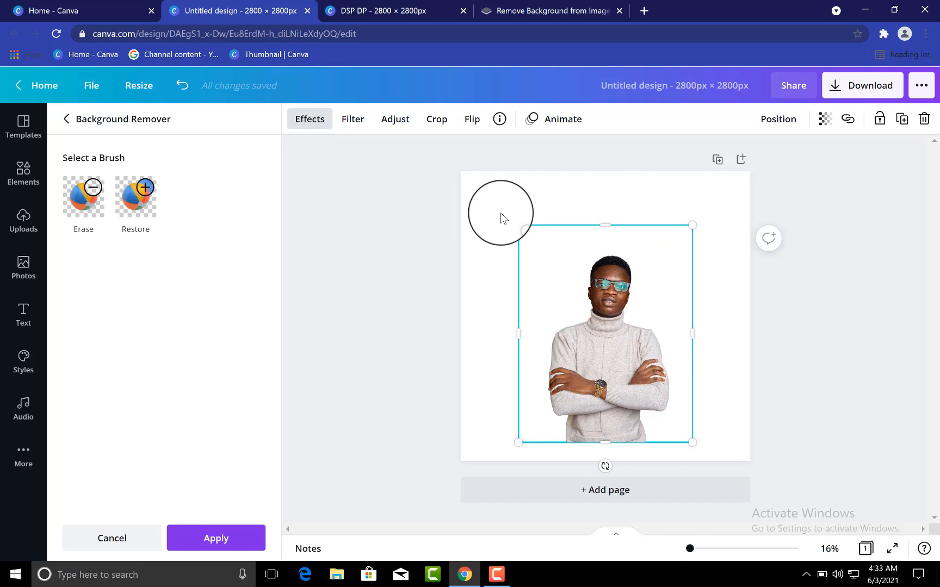
mouse_move(503, 218)
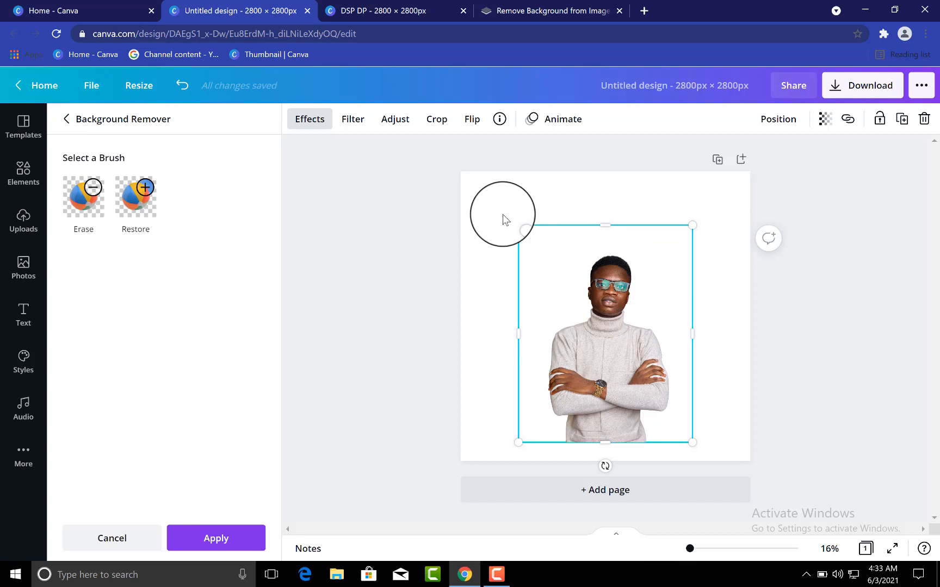
mouse_move(565, 206)
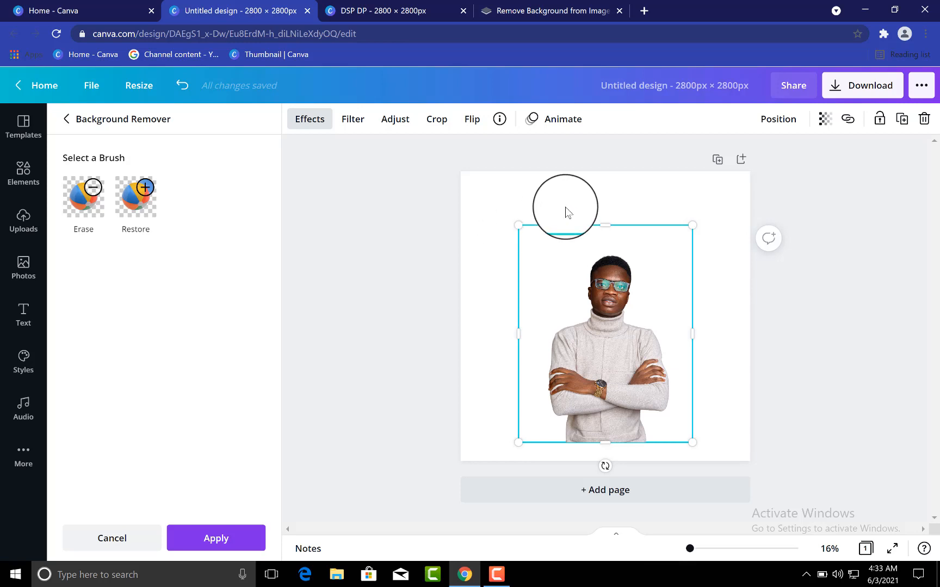
click(23, 222)
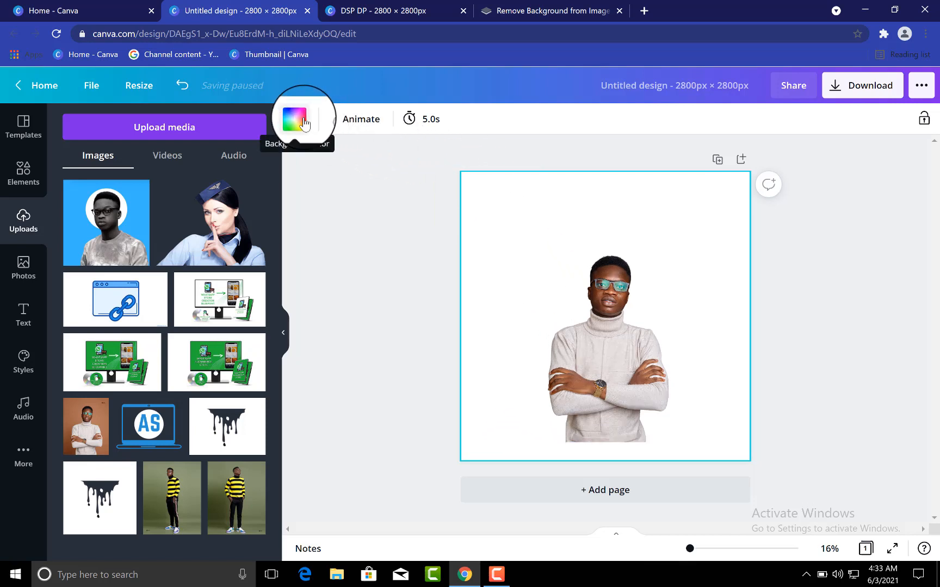
Fill the page background with a light blue default colour.
click(293, 118)
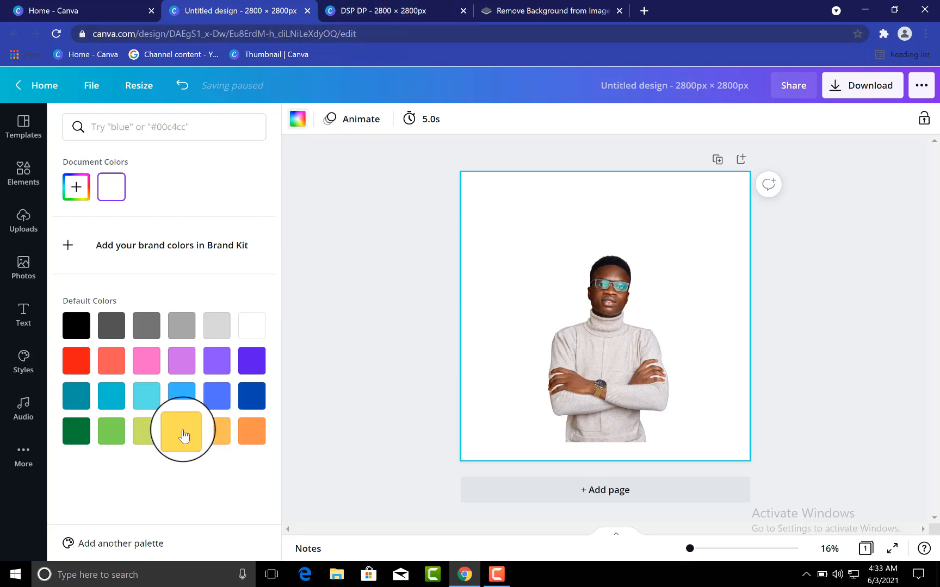
click(181, 395)
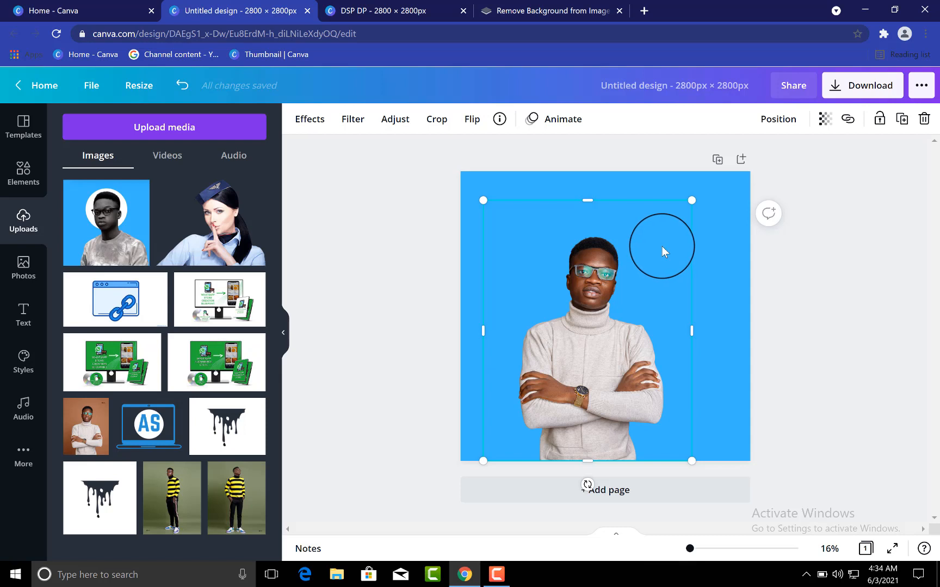
mouse_move(665, 254)
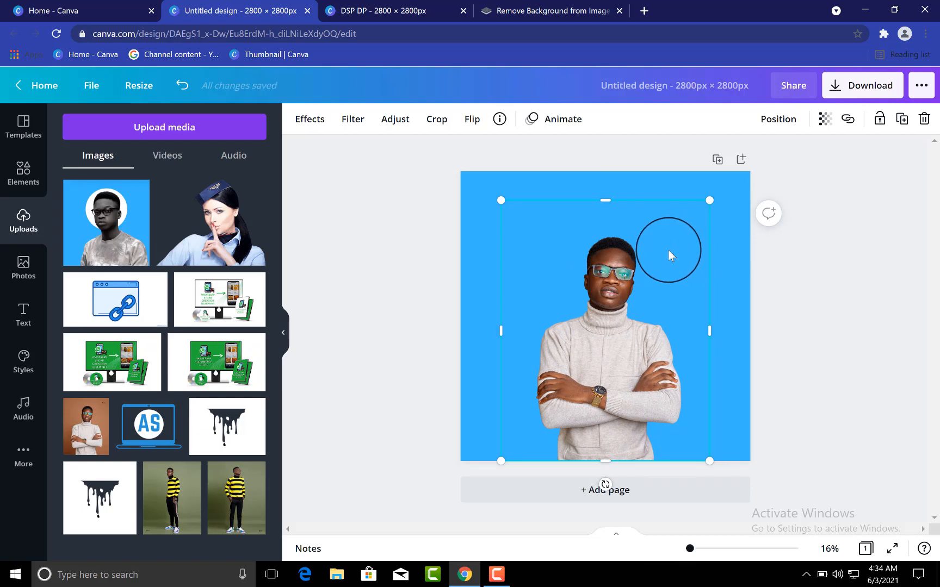
Select the cut-out portrait to resize it.
click(22, 128)
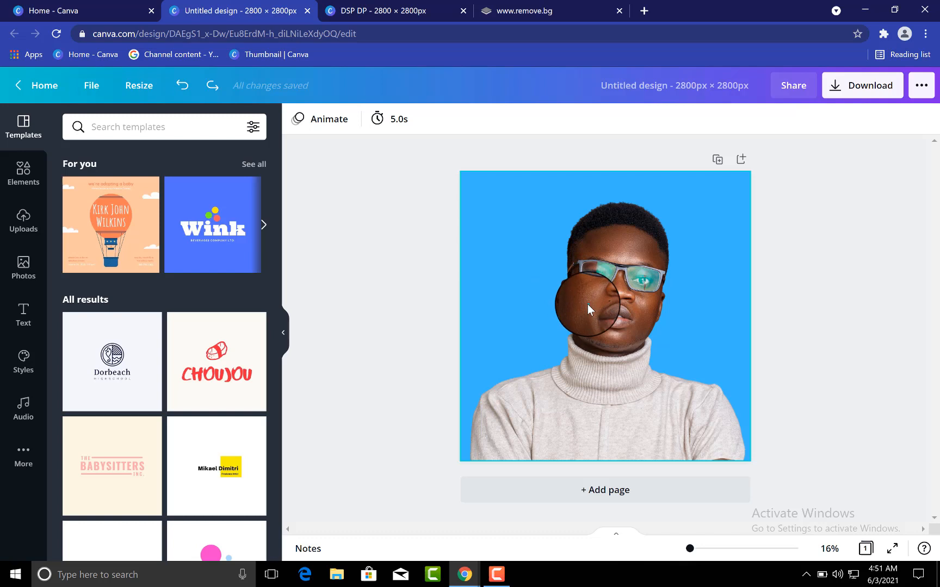
Give the portrait the black-and-white Street filter, briefly trying Greyscale first.
click(604, 309)
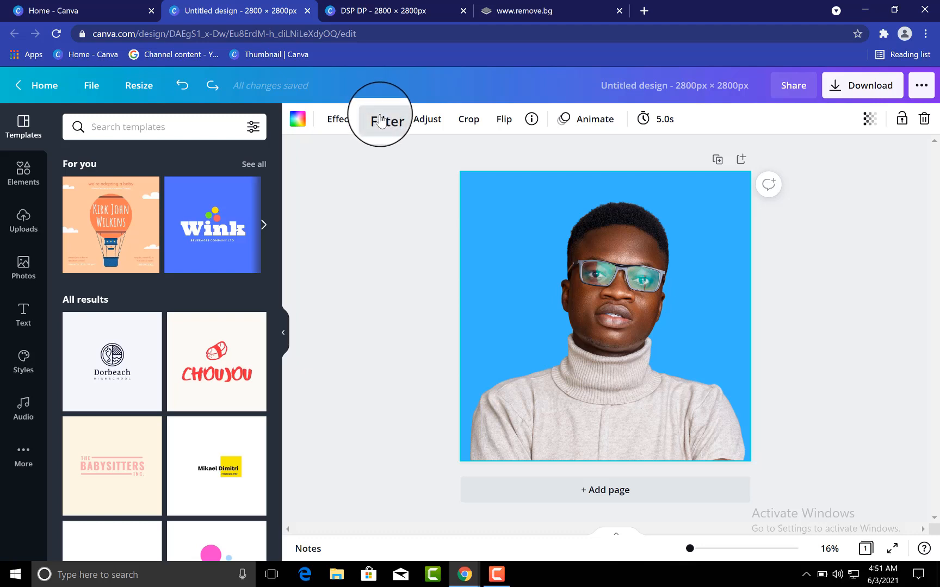
click(387, 121)
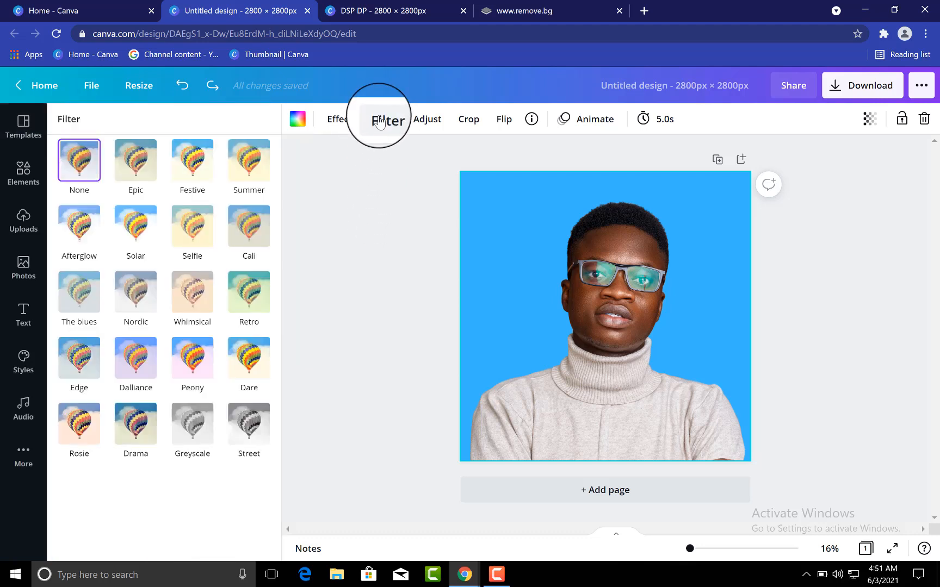
mouse_move(387, 120)
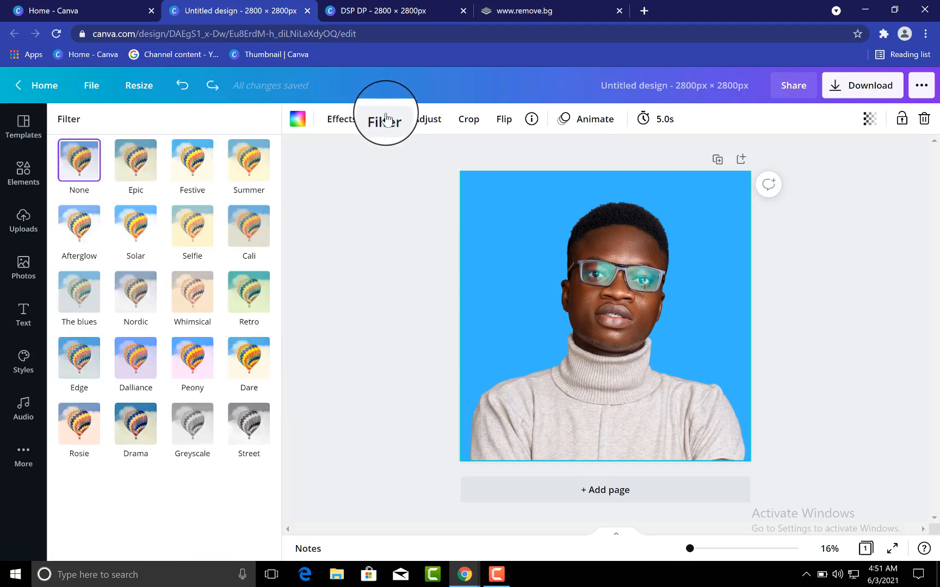
click(248, 422)
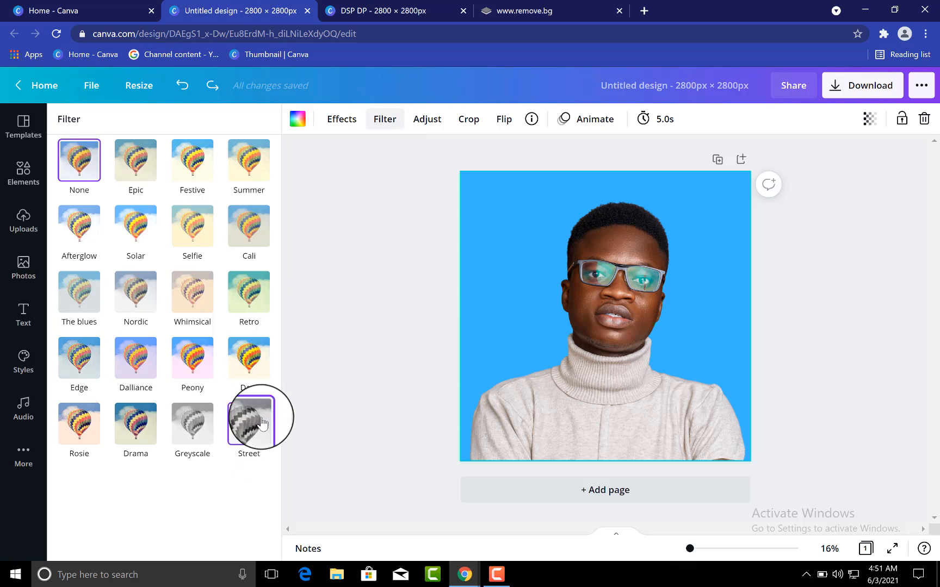
mouse_move(248, 420)
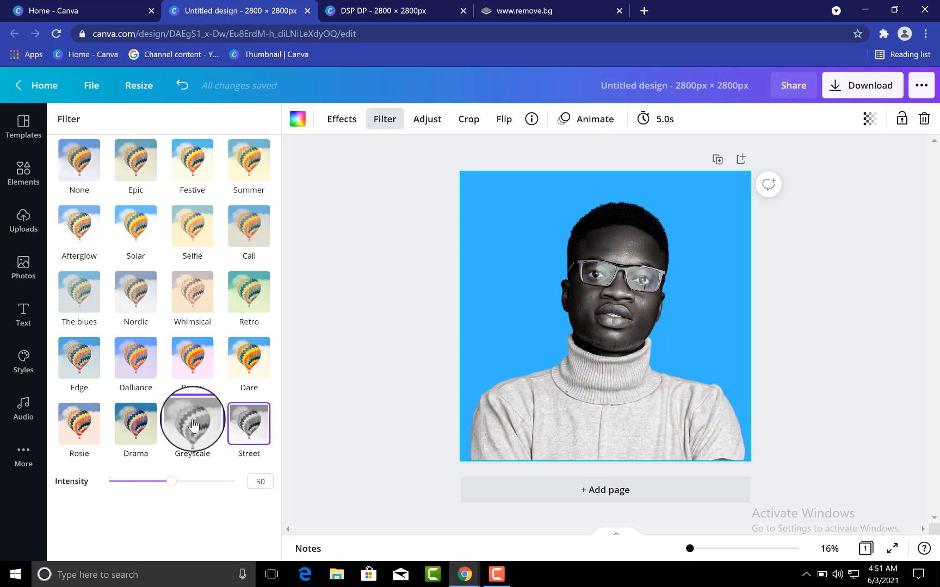
click(192, 424)
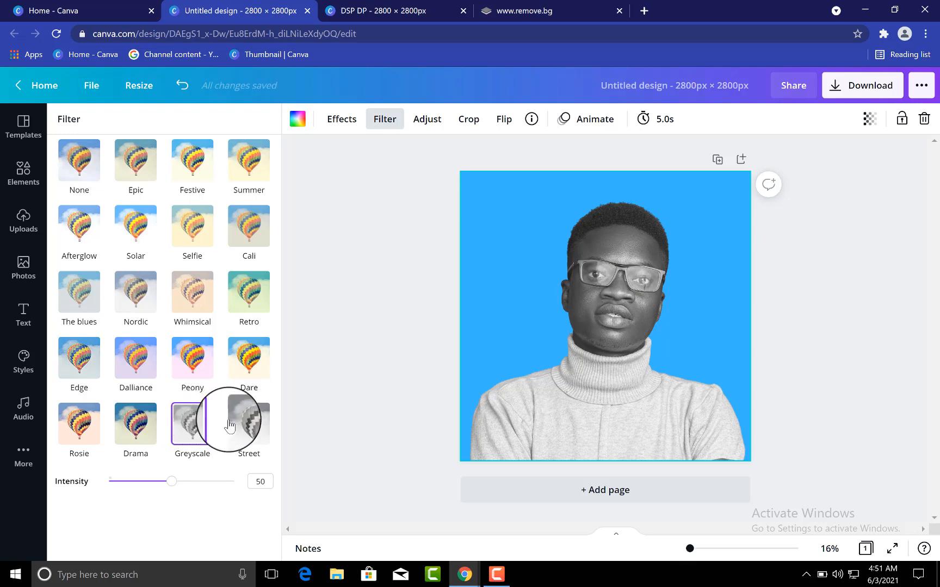
click(248, 422)
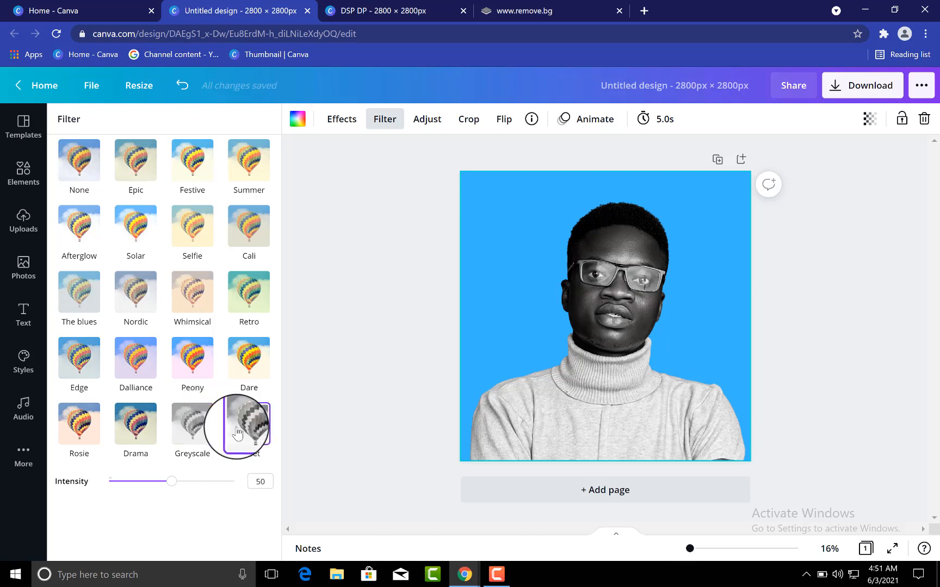
click(248, 422)
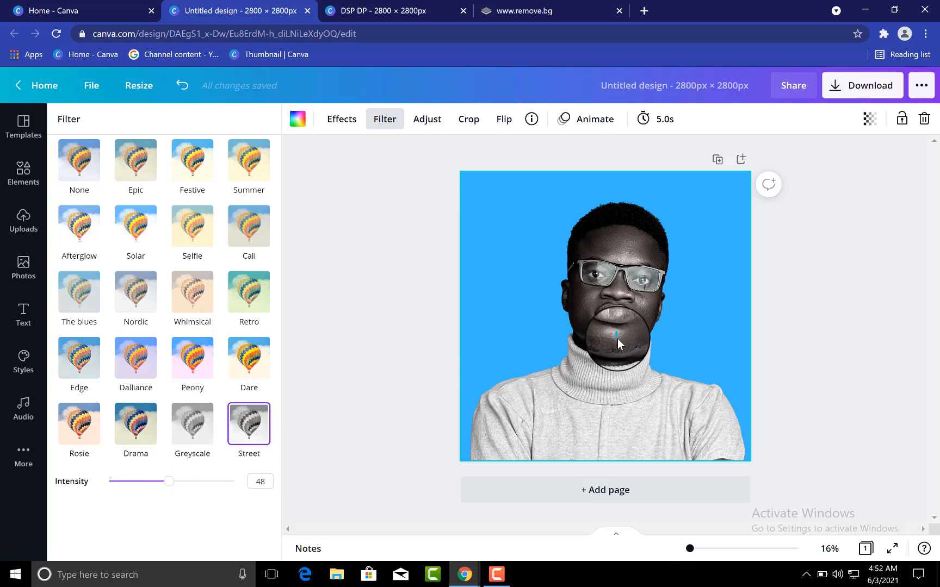
click(23, 126)
text(MY PROFILE PICTURE)
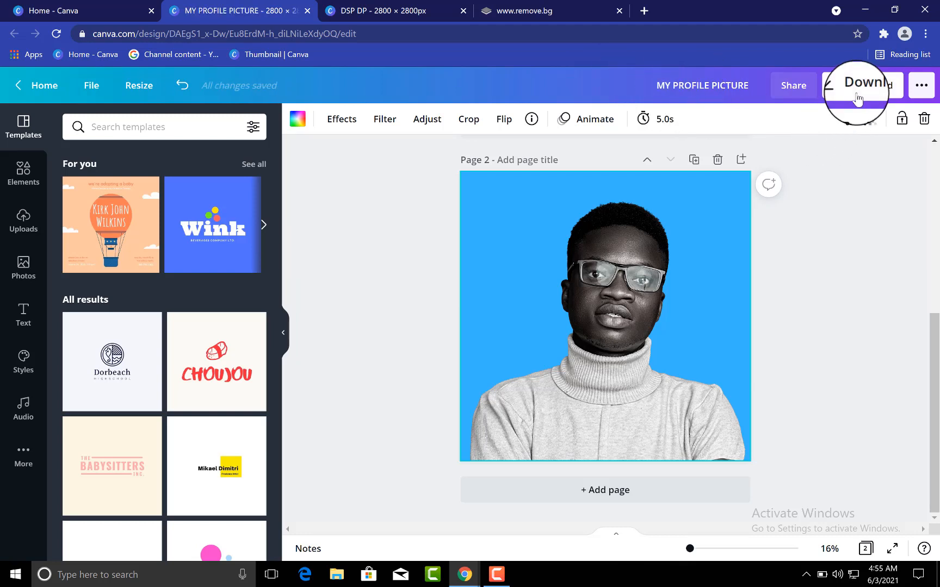
Set the download to PNG with Page 1 unchecked, leaving only Page 2.
click(863, 85)
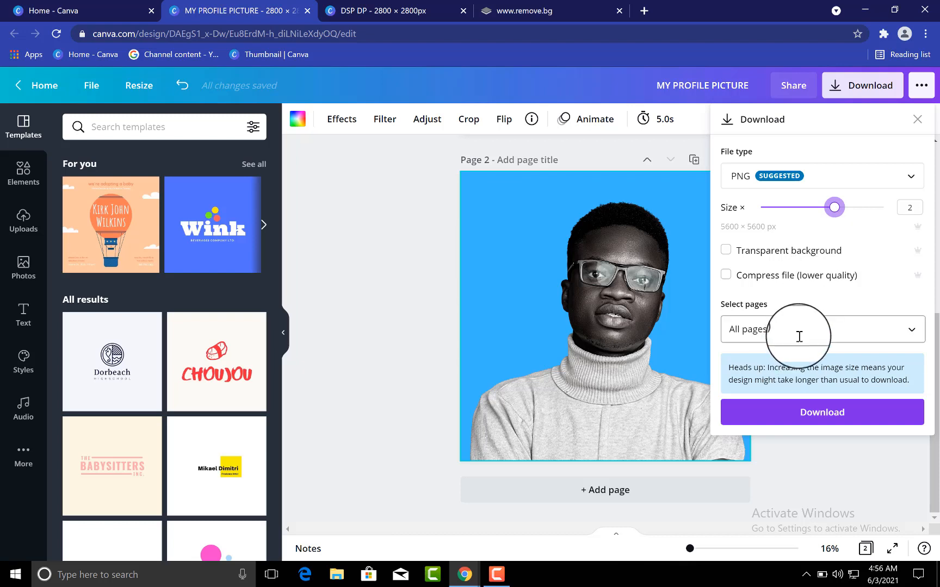
click(821, 329)
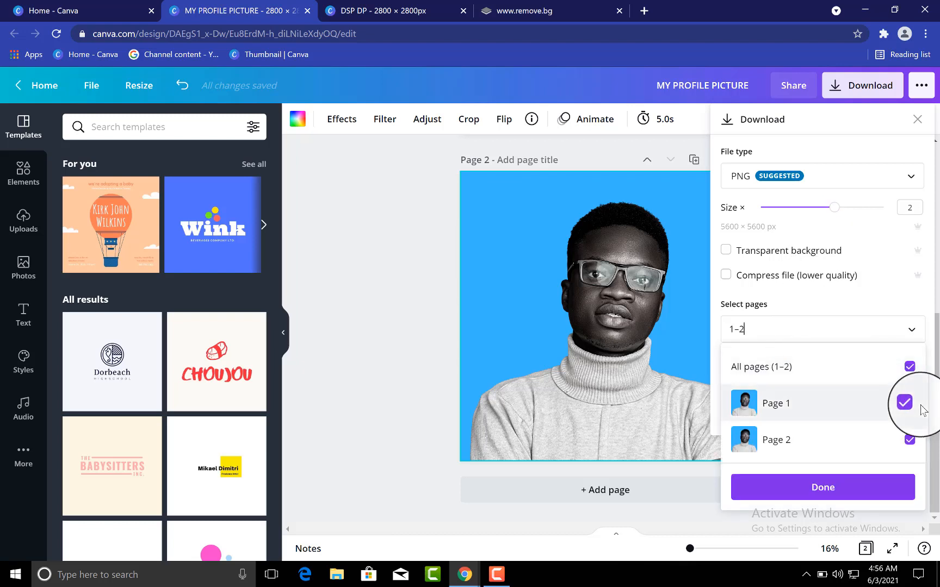
click(909, 403)
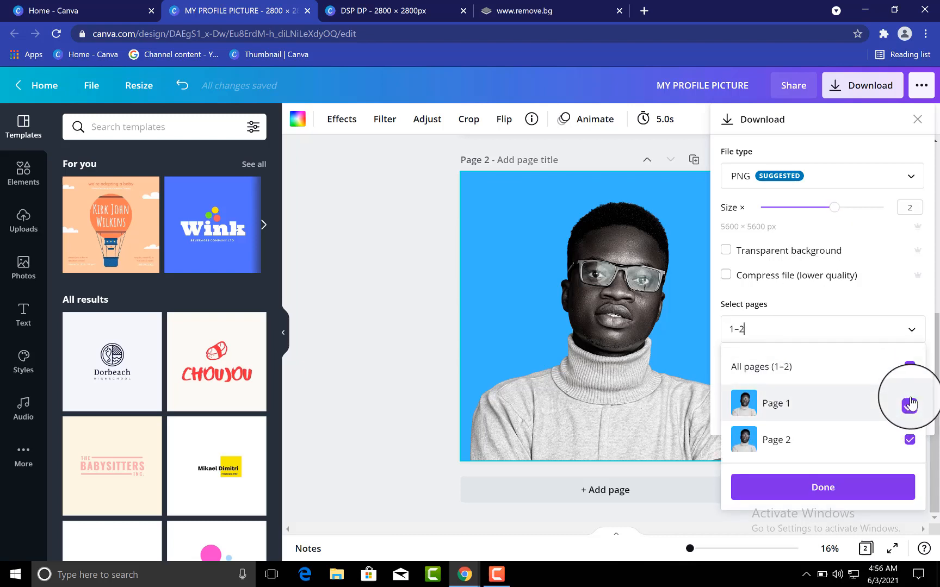
click(910, 404)
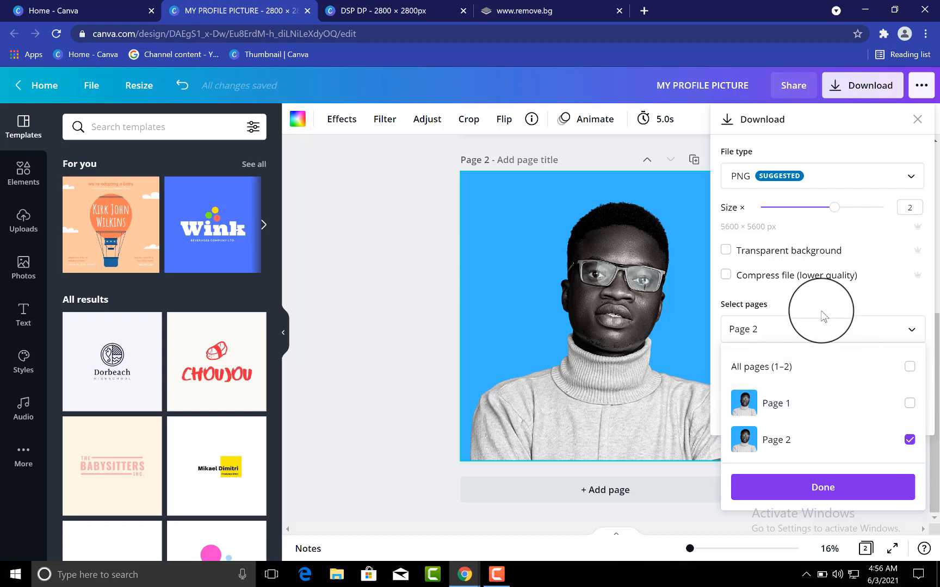
click(821, 175)
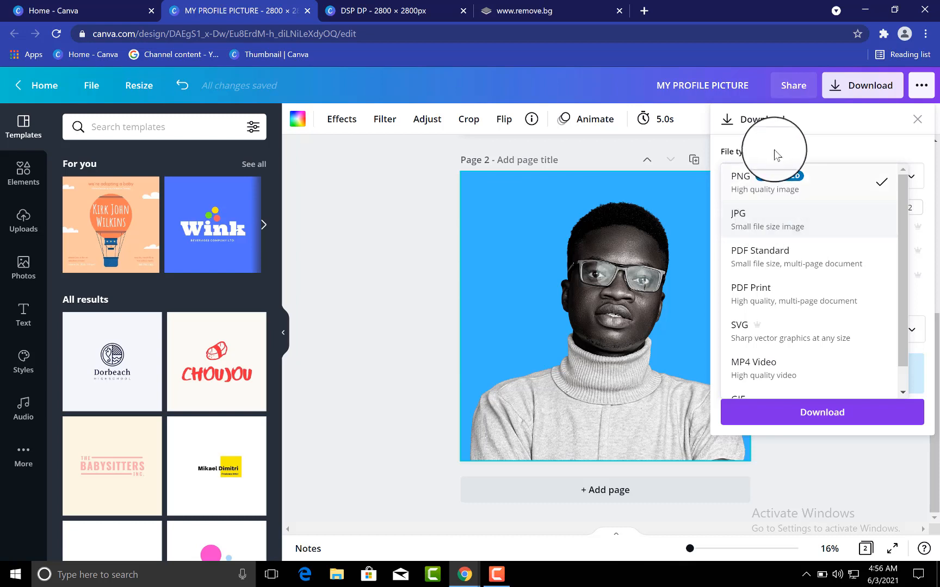
click(740, 176)
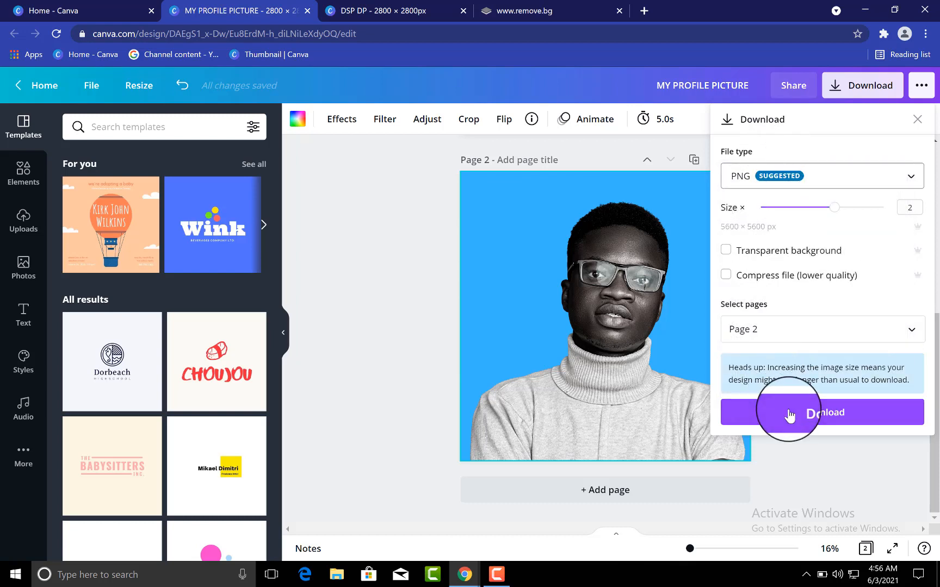